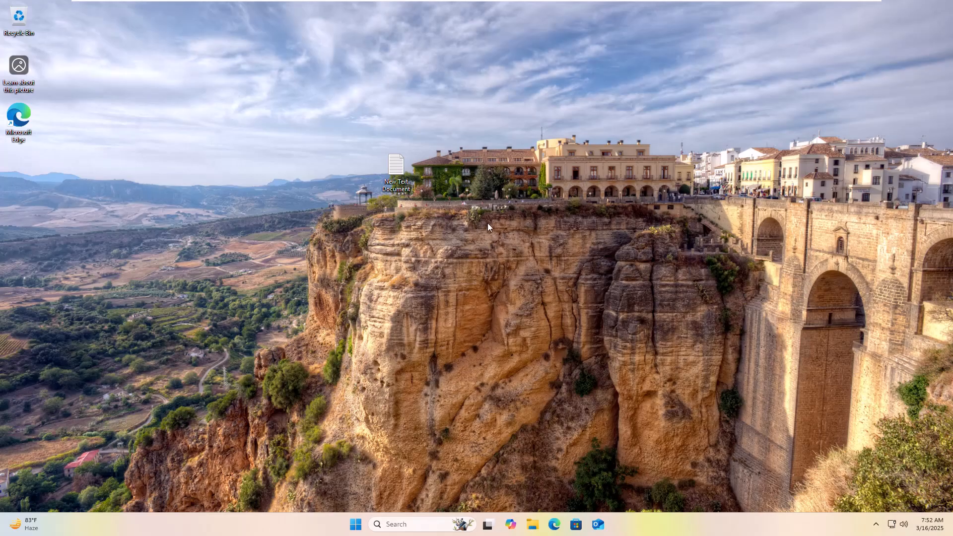
mouse_move(460, 203)
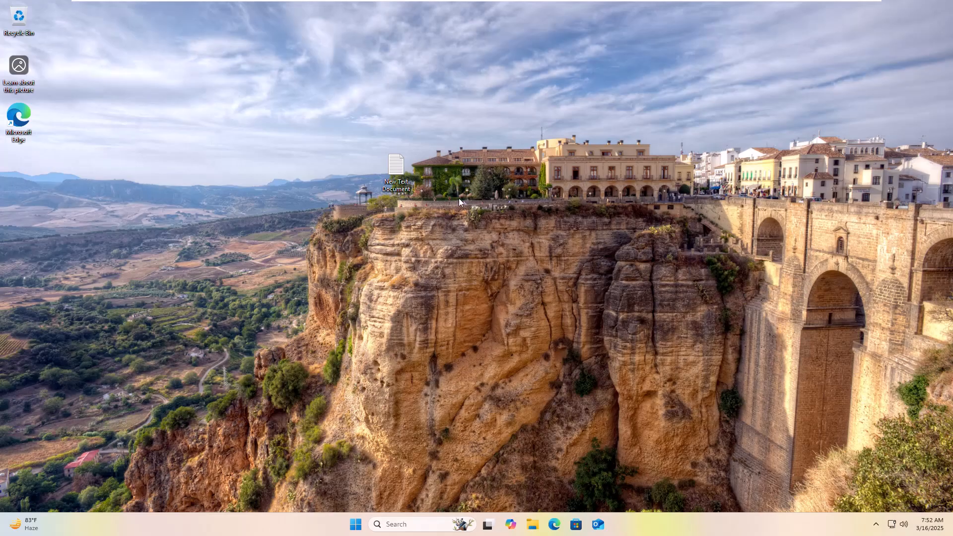
mouse_move(504, 110)
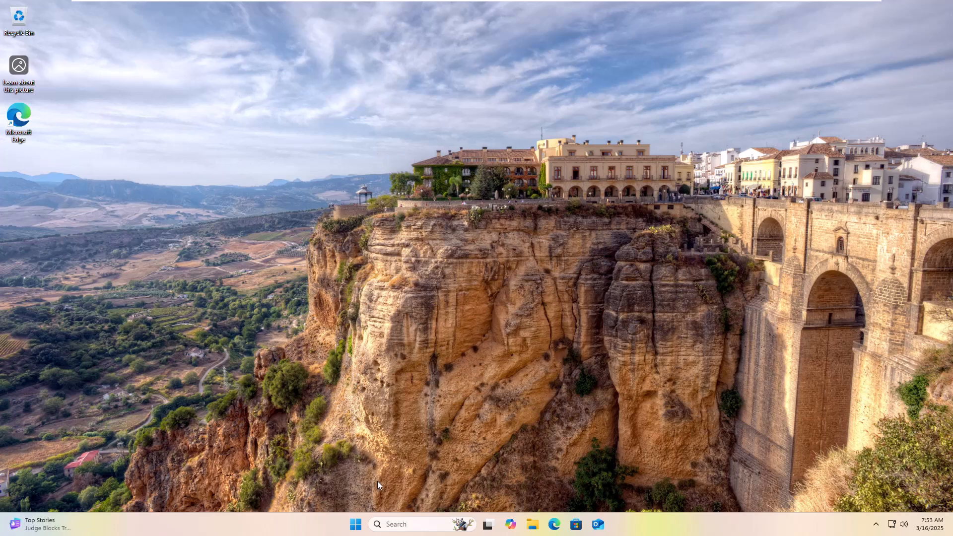
Search Start for 'photos' and bring up the Photos app's context options
click(355, 524)
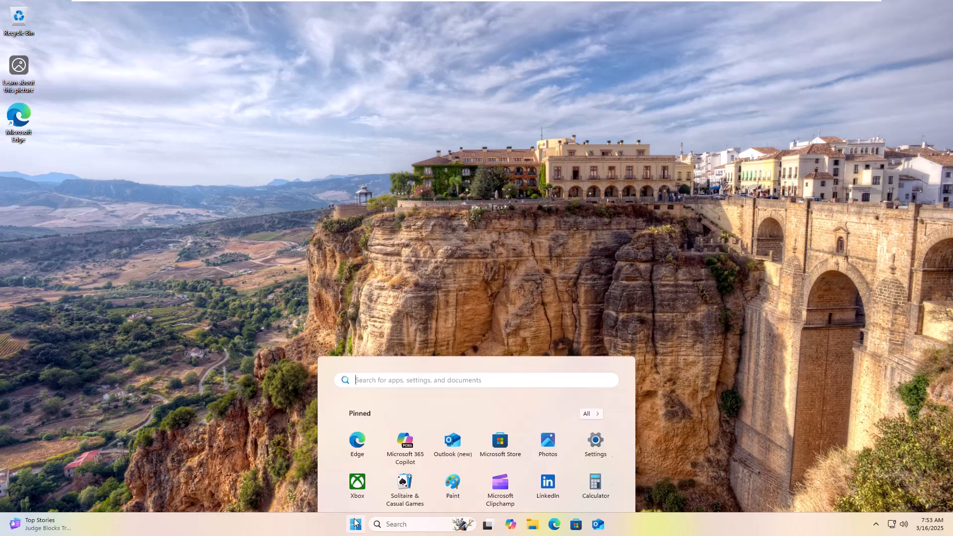
text(photos)
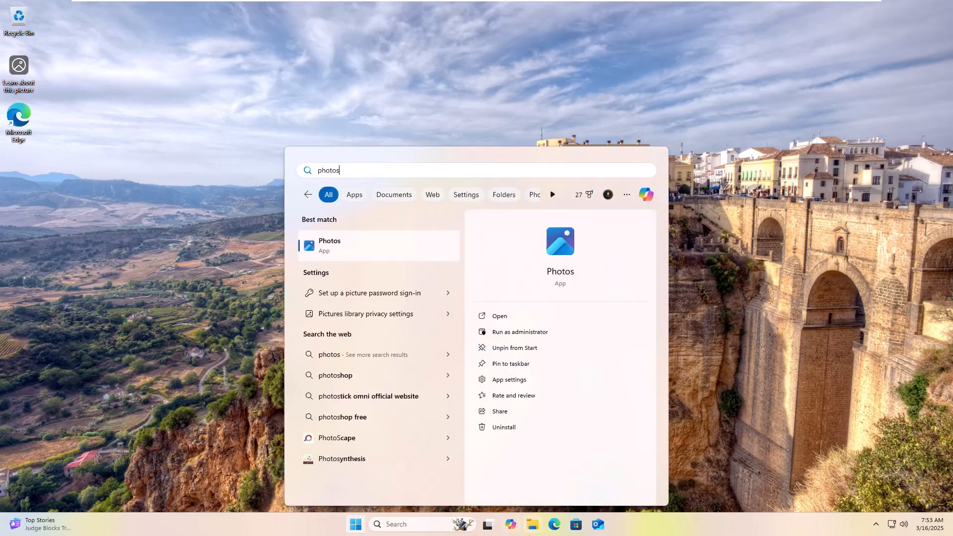
mouse_move(333, 247)
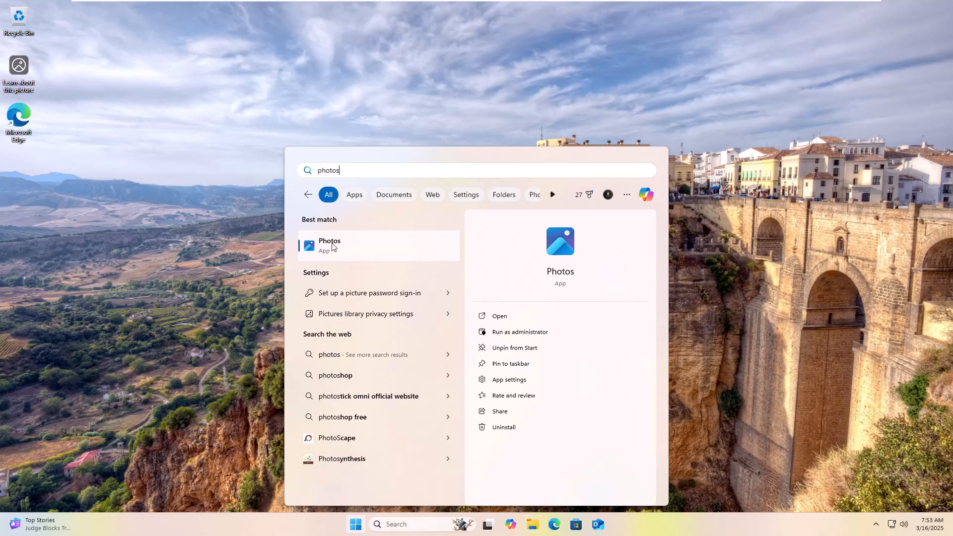
right_click(330, 245)
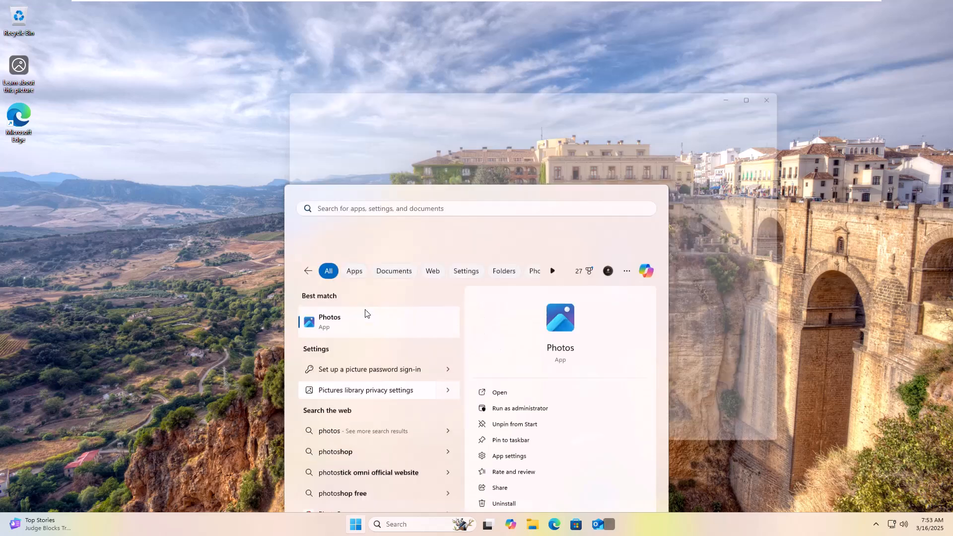
Reset the Photos app's data from its App settings page, then close Settings
click(509, 455)
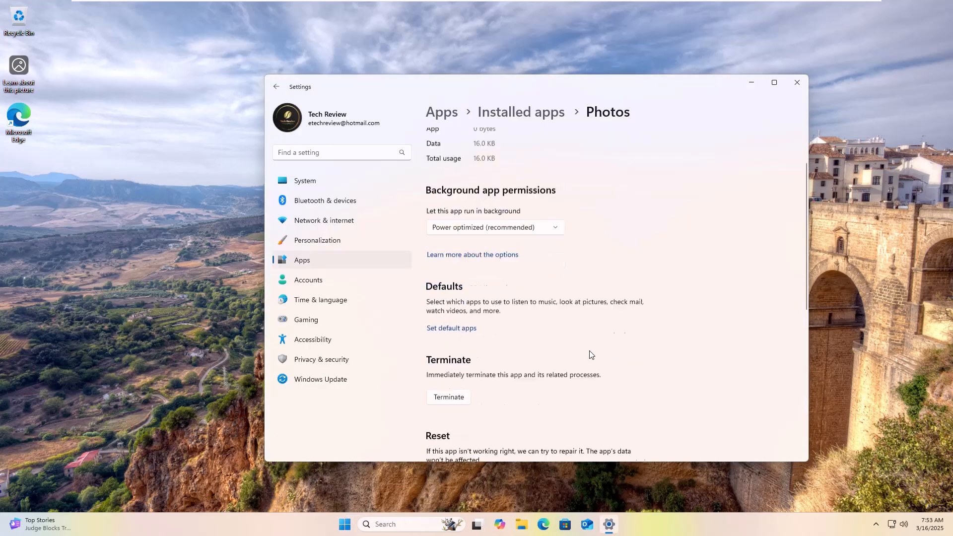
scroll(down, 3)
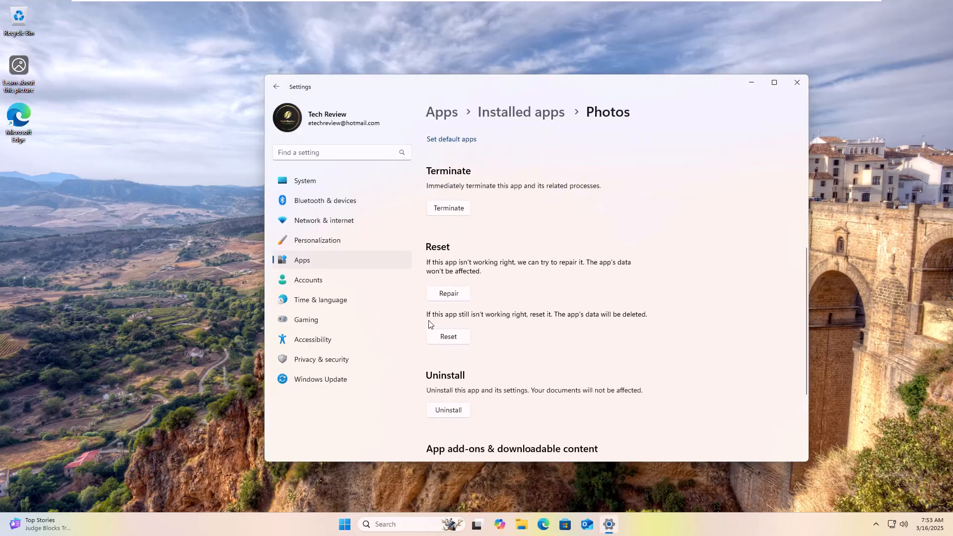
click(447, 336)
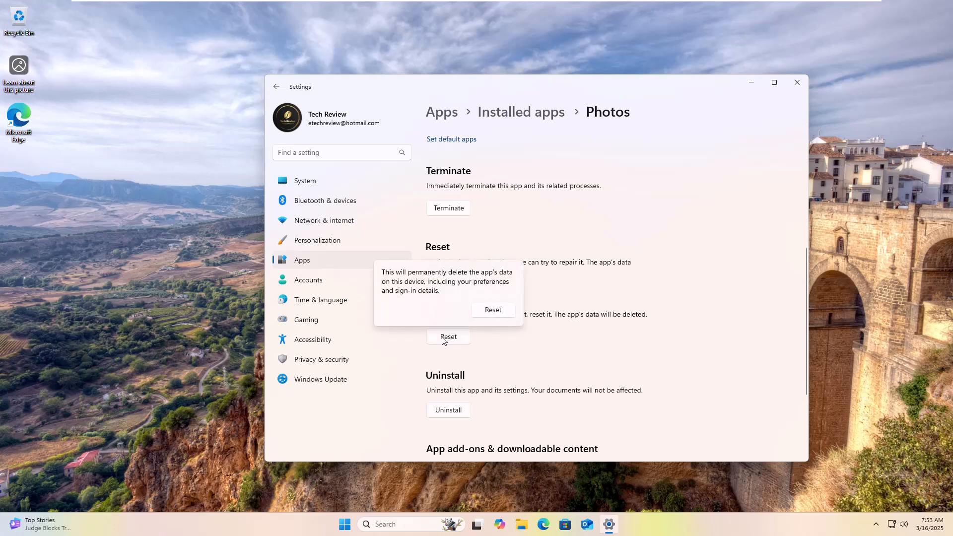
mouse_move(502, 321)
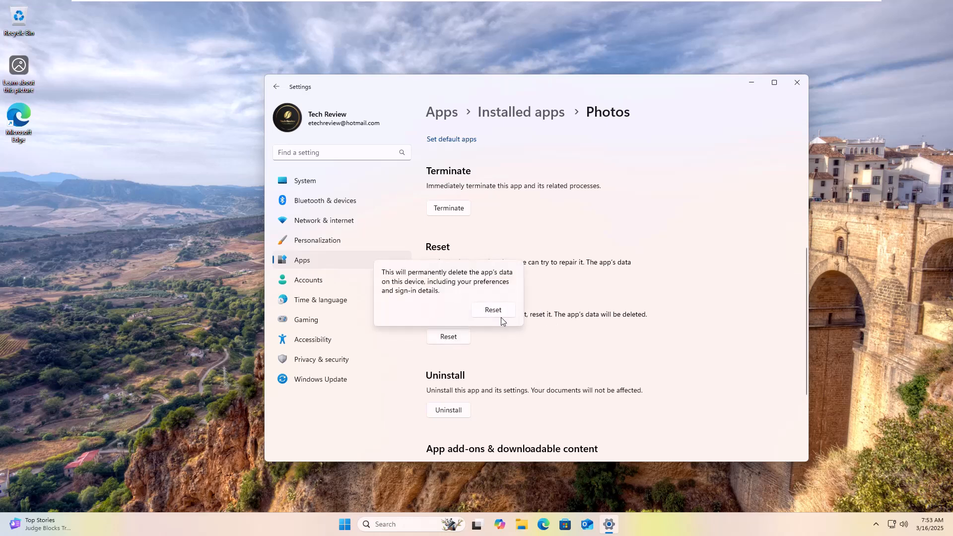
click(493, 310)
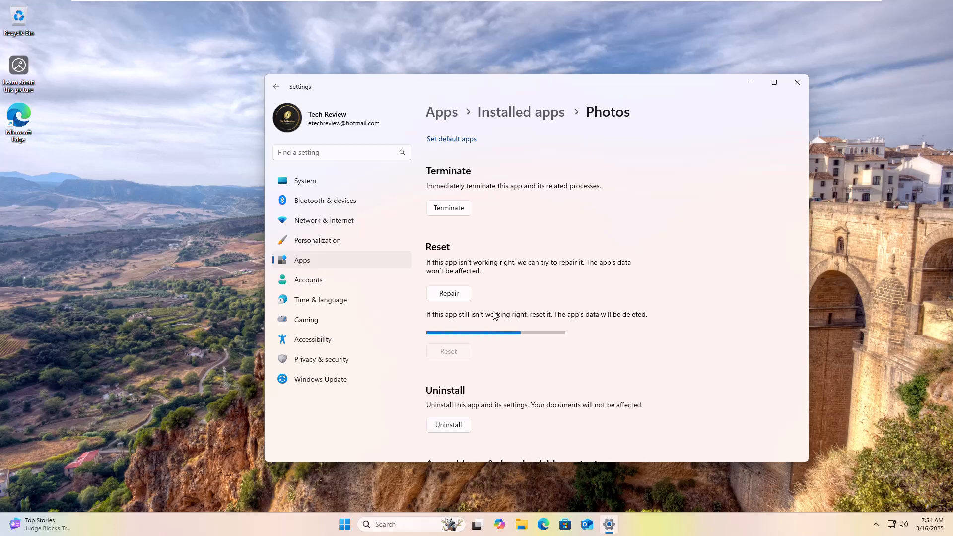
click(447, 351)
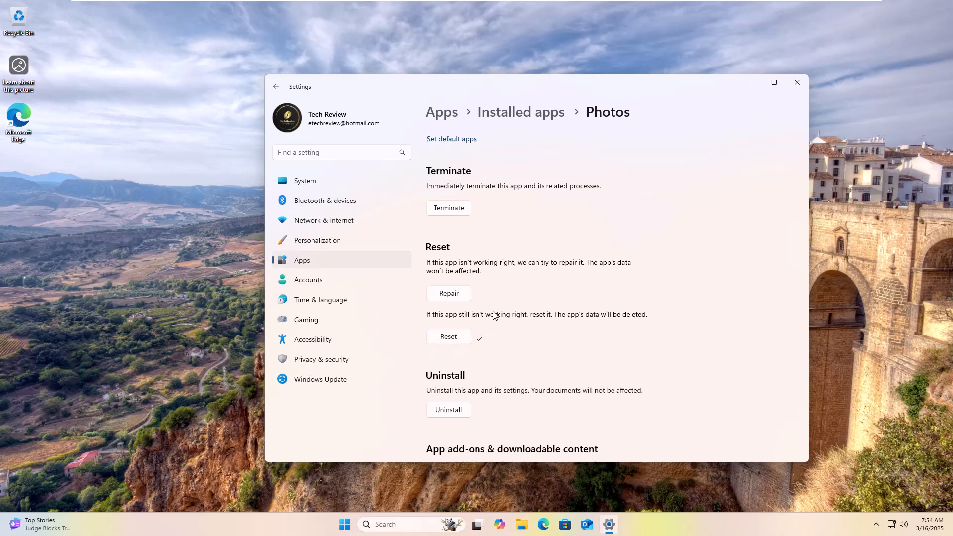
click(796, 82)
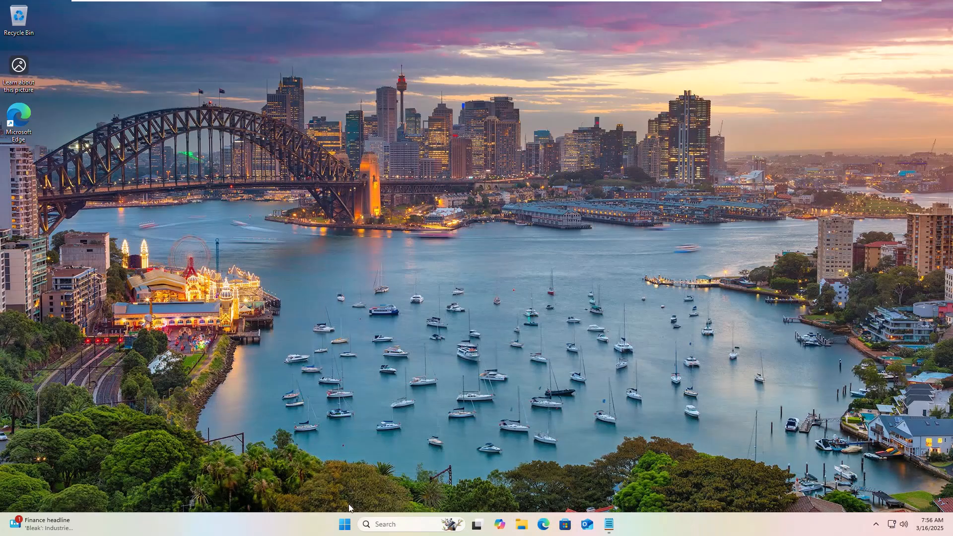
Launch Terminal (Admin) from the Start context menu and approve the UAC prompt
right_click(344, 524)
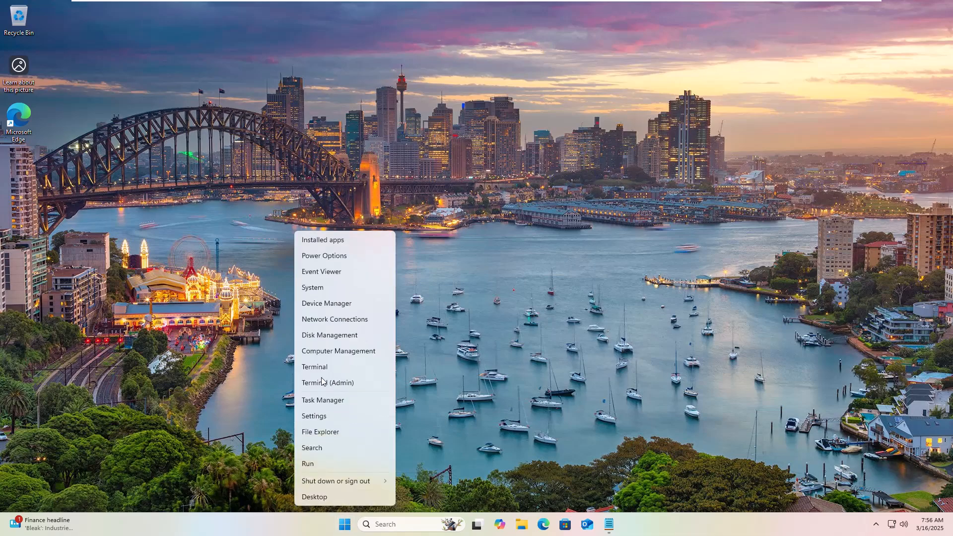
click(327, 382)
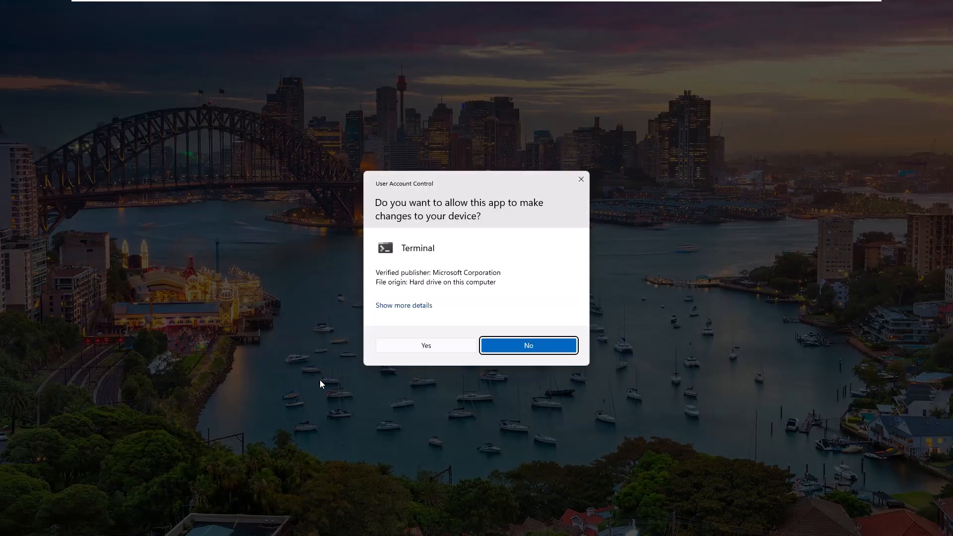
click(527, 345)
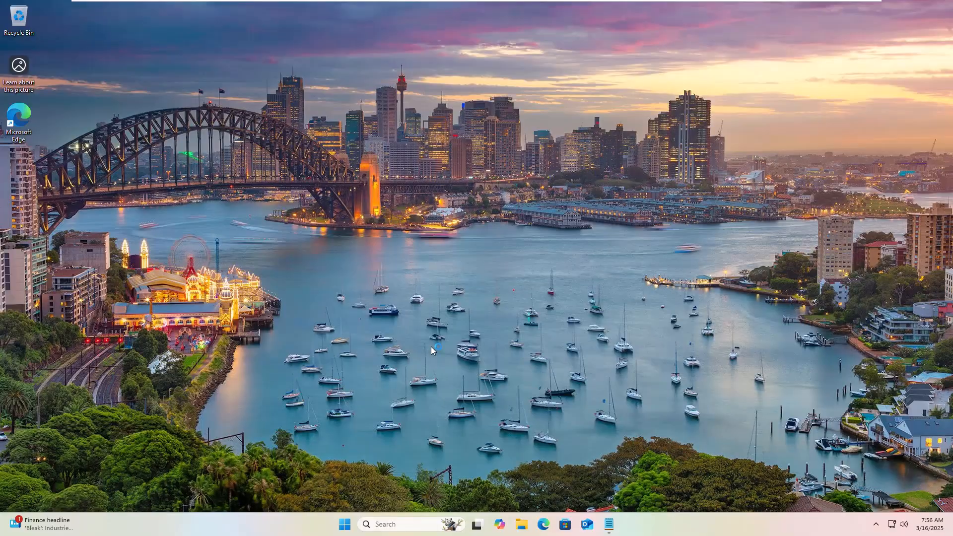
Run the Get-AppxPackage … | Remove-AppxPackage command from the saved Notepad document
click(619, 524)
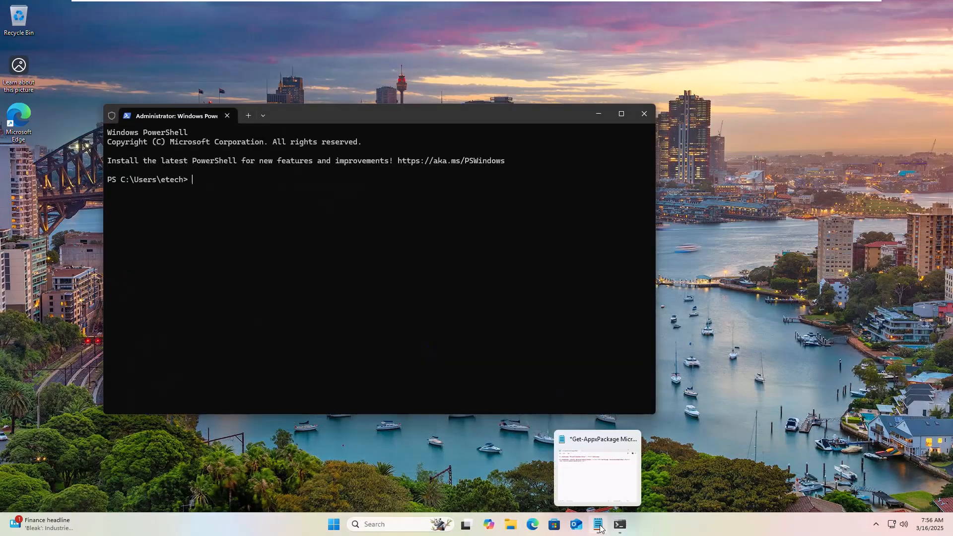
click(596, 467)
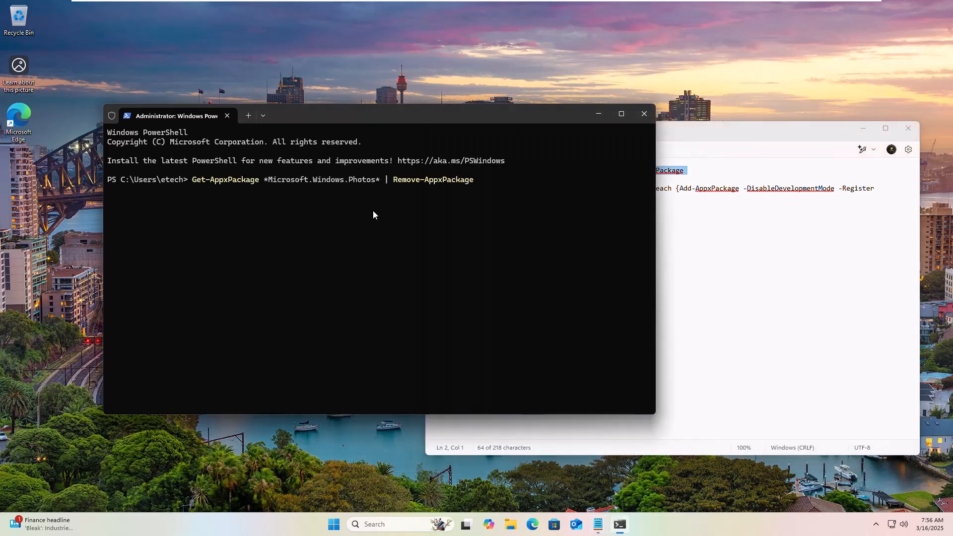
key(Return)
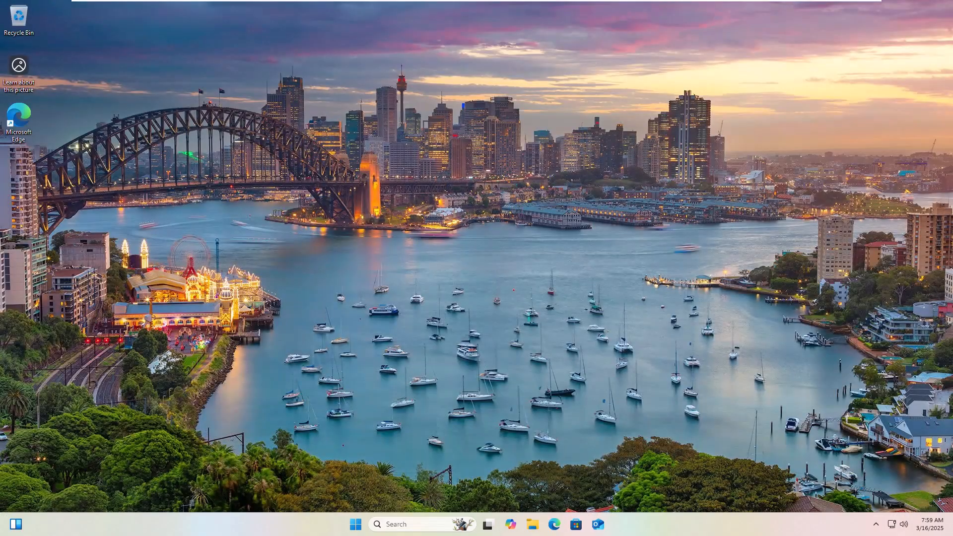
mouse_move(24, 524)
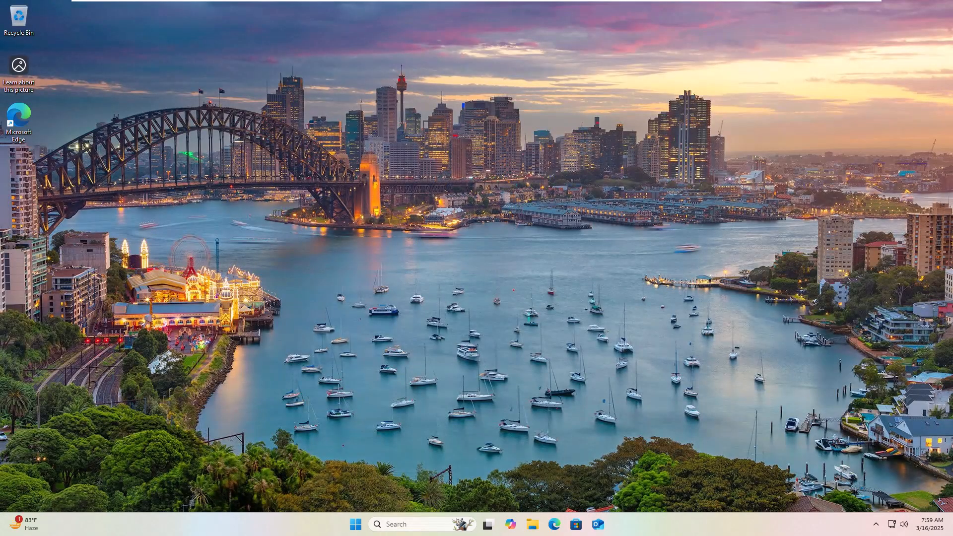
mouse_move(822, 406)
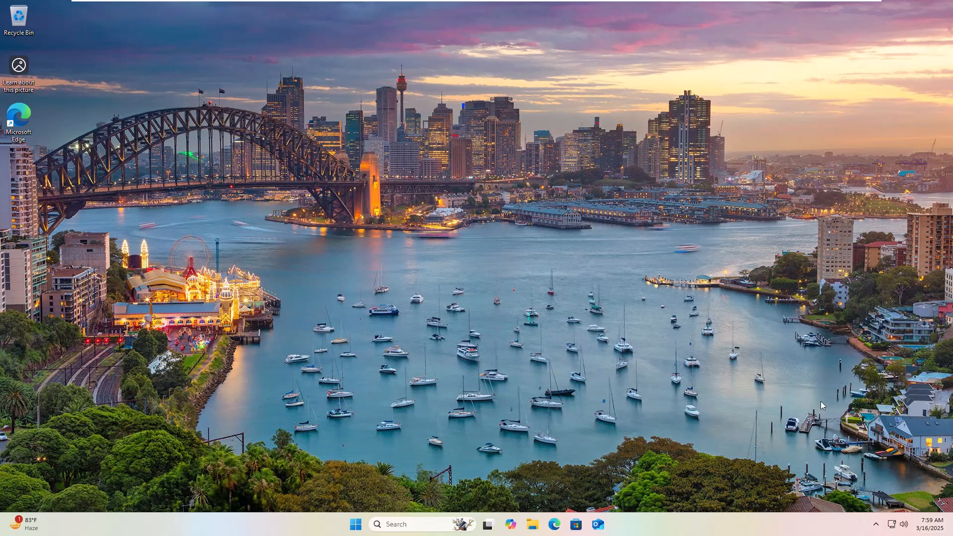
mouse_move(443, 151)
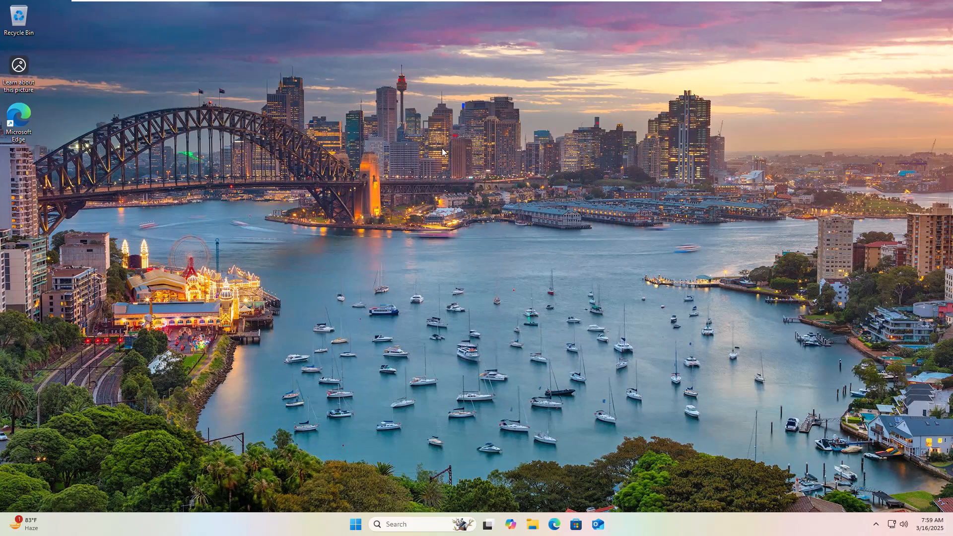